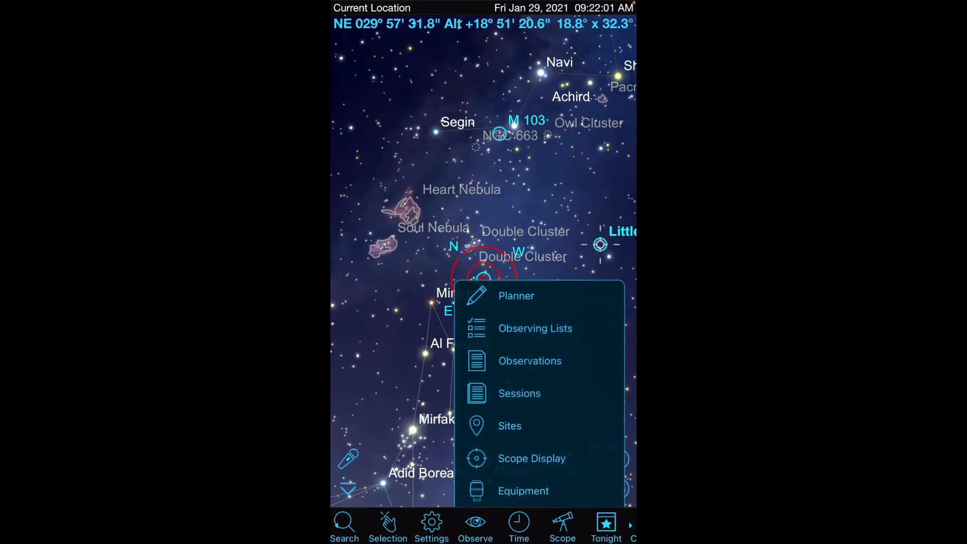
# - Open the Sessions list showing the 69 saved observing sessions
pyautogui.click(519, 393)
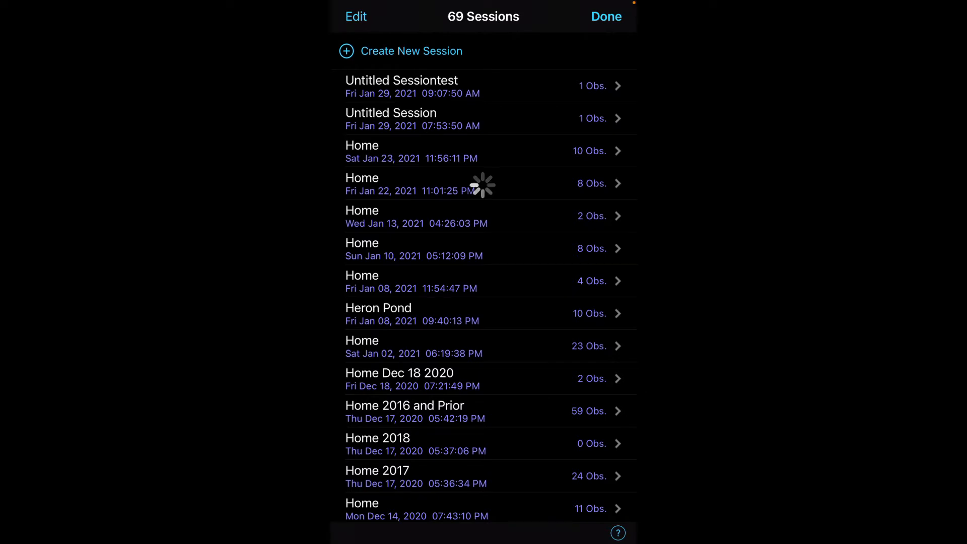
# - Create a new session named Untitled Session at the Milford site and return to the chart
pyautogui.click(412, 51)
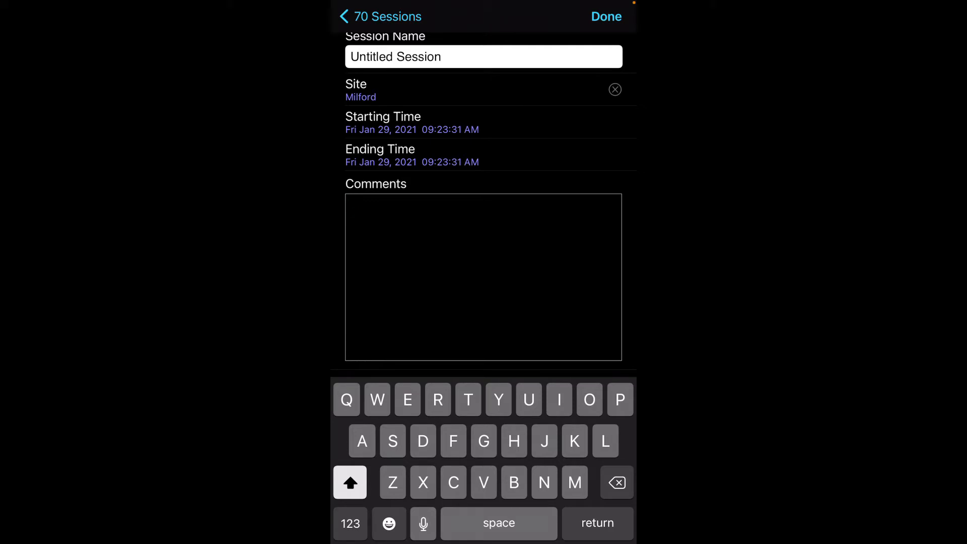
pyautogui.click(605, 17)
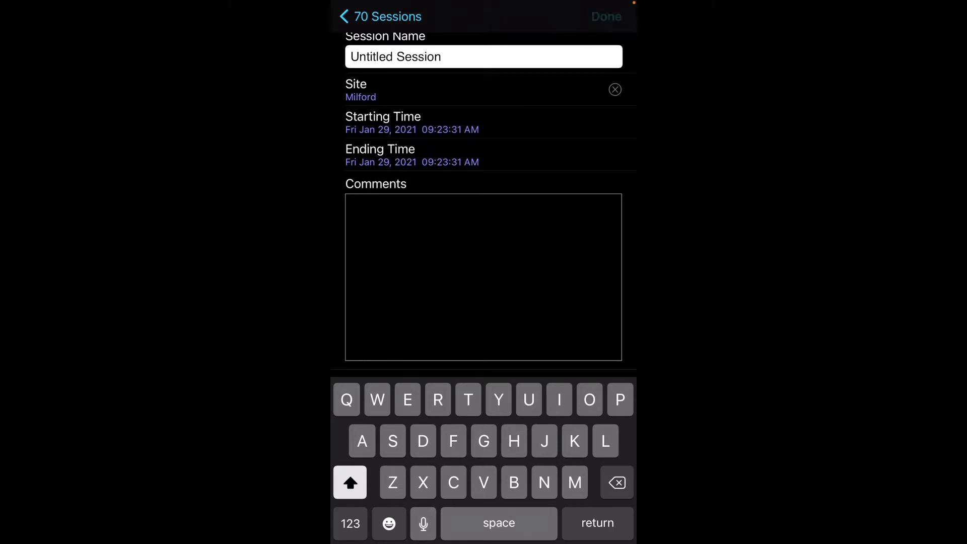
pyautogui.click(605, 16)
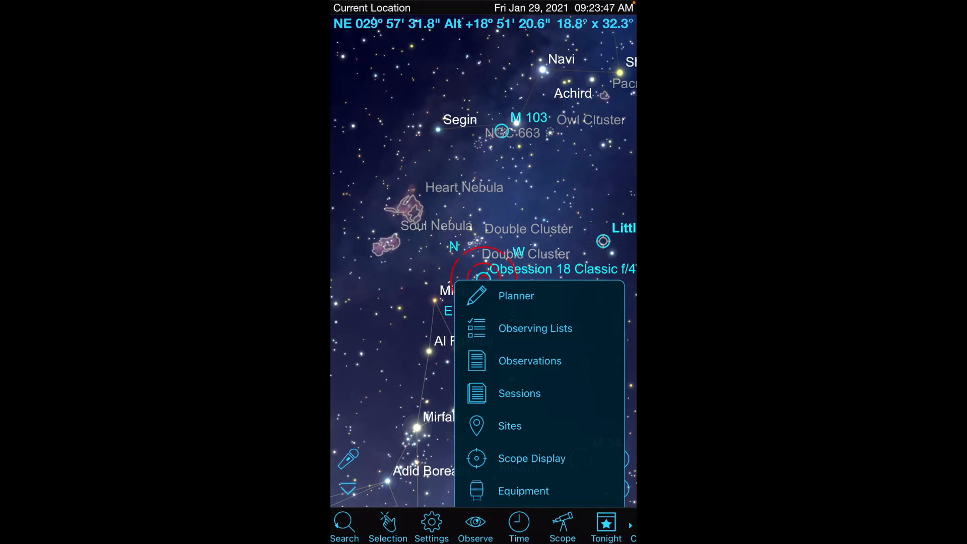
# - Replace the Obsession 18 field-of-view indicator with the 7 Oak Classic f/5.6, Ethos 17mm view
pyautogui.click(532, 458)
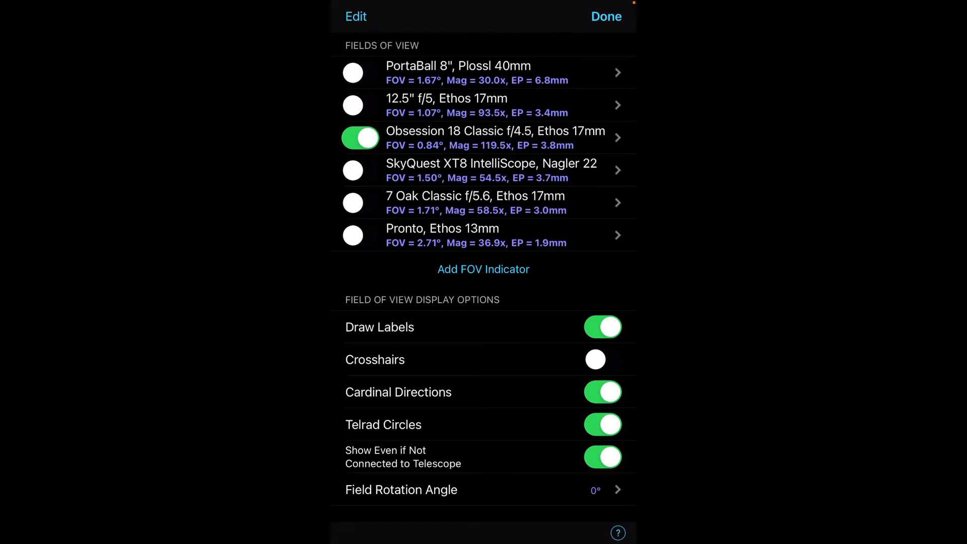
pyautogui.click(360, 203)
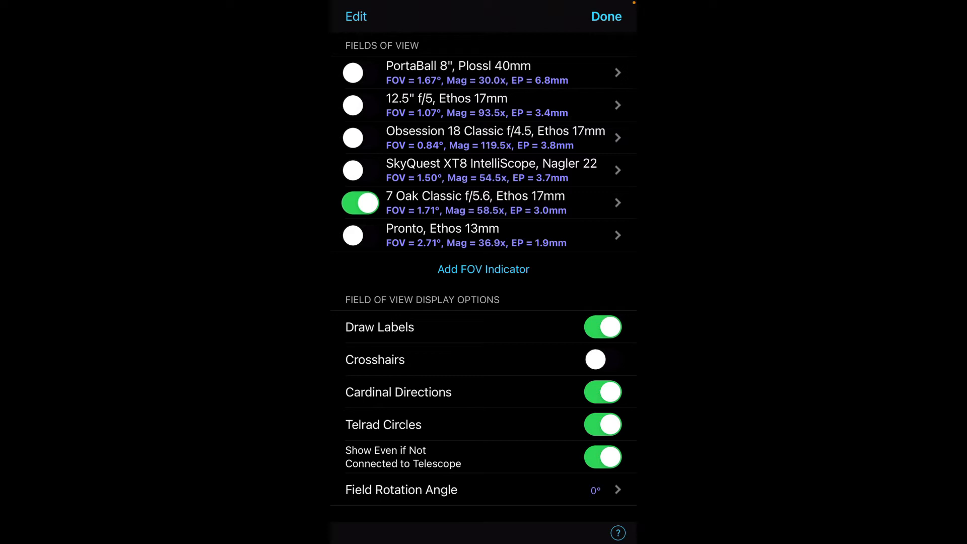
pyautogui.click(604, 16)
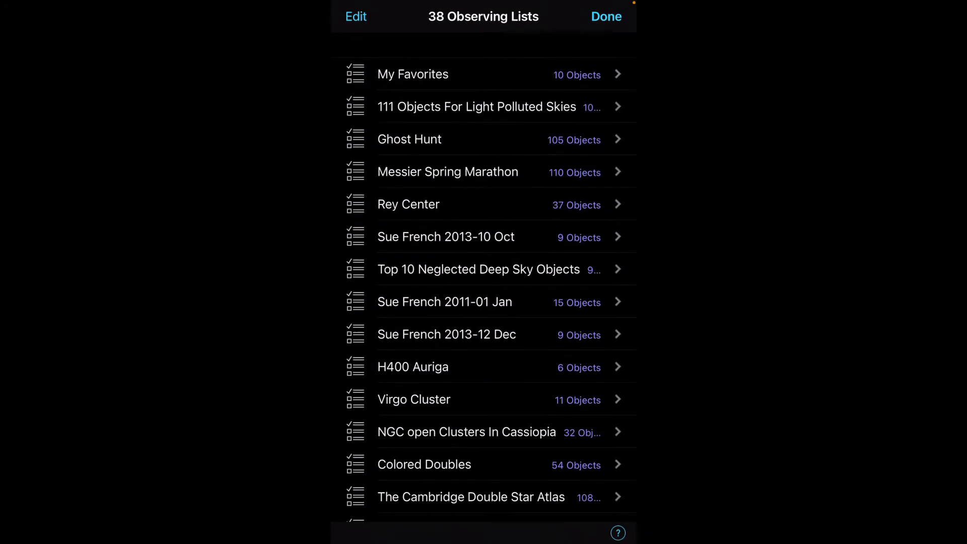
# - Turn on Highlight Objects for the AL Caldwell October observing list
pyautogui.scroll(-3)
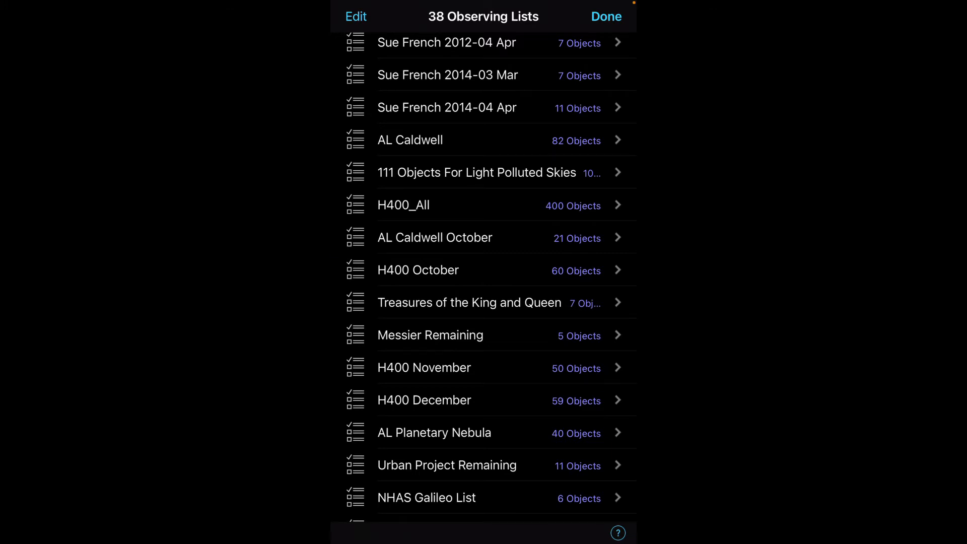
pyautogui.click(434, 237)
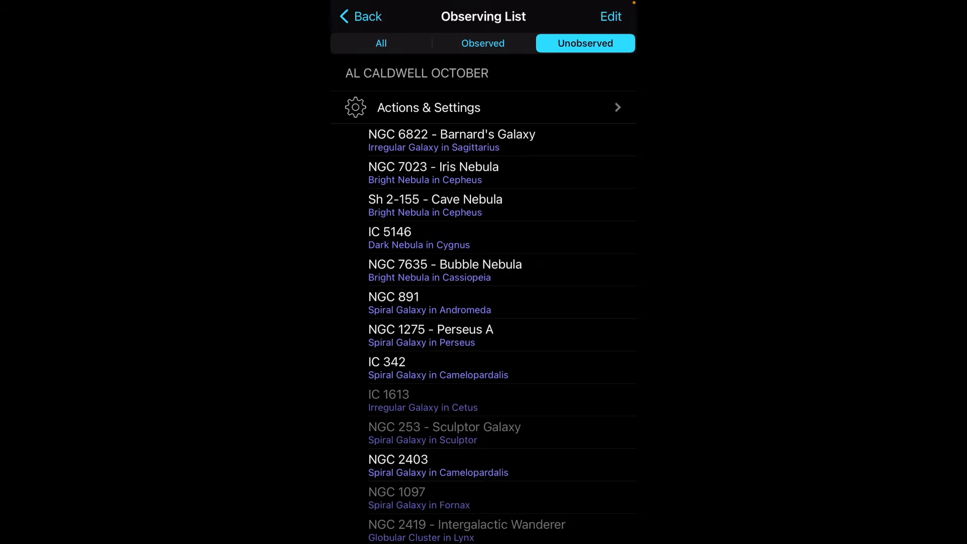
pyautogui.click(428, 108)
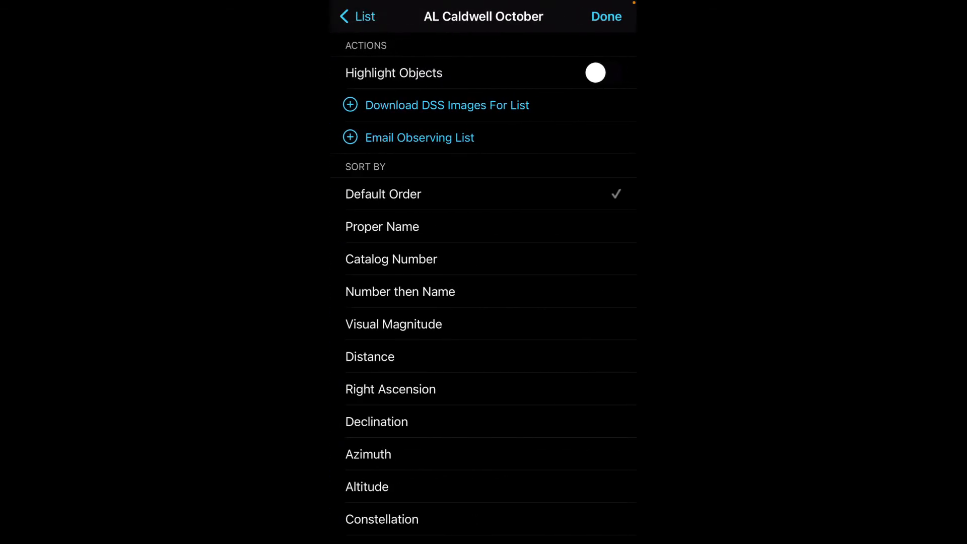
pyautogui.click(594, 72)
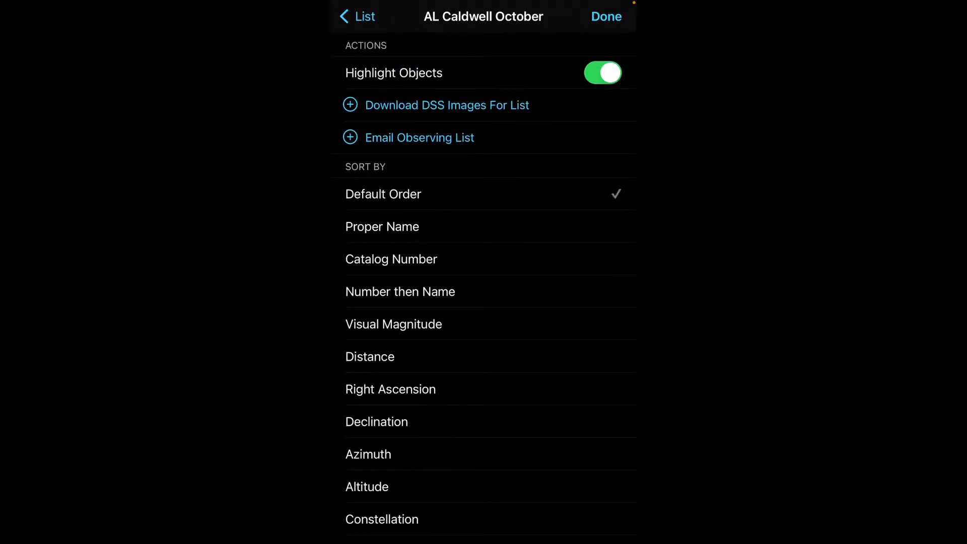
pyautogui.click(606, 16)
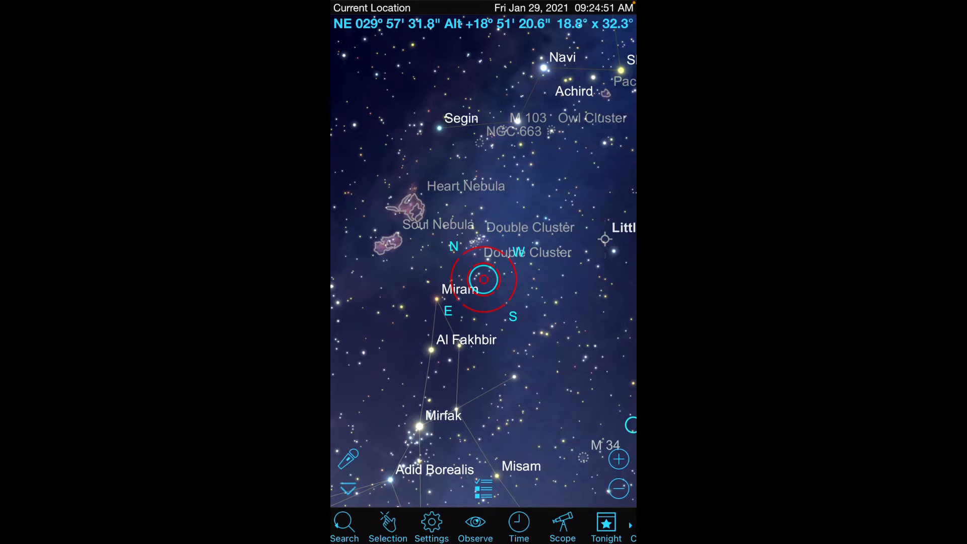
# - Center NGC 891 from the AL Caldwell October list and open its object menu
pyautogui.click(483, 488)
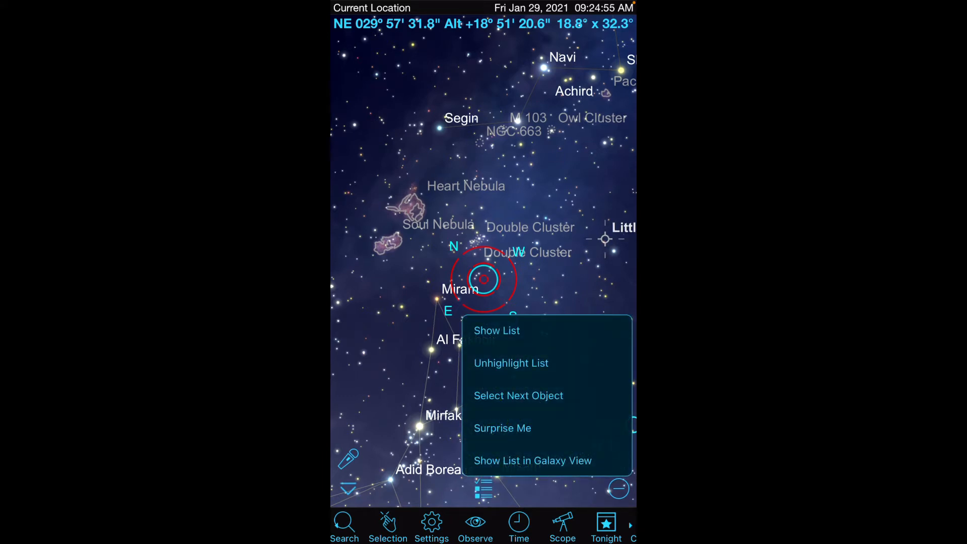
pyautogui.click(497, 330)
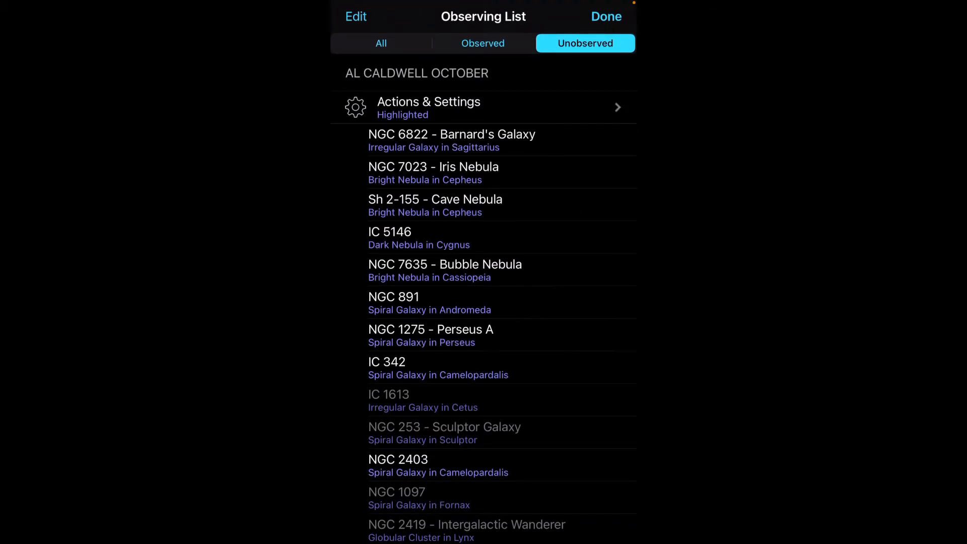
pyautogui.scroll(-3)
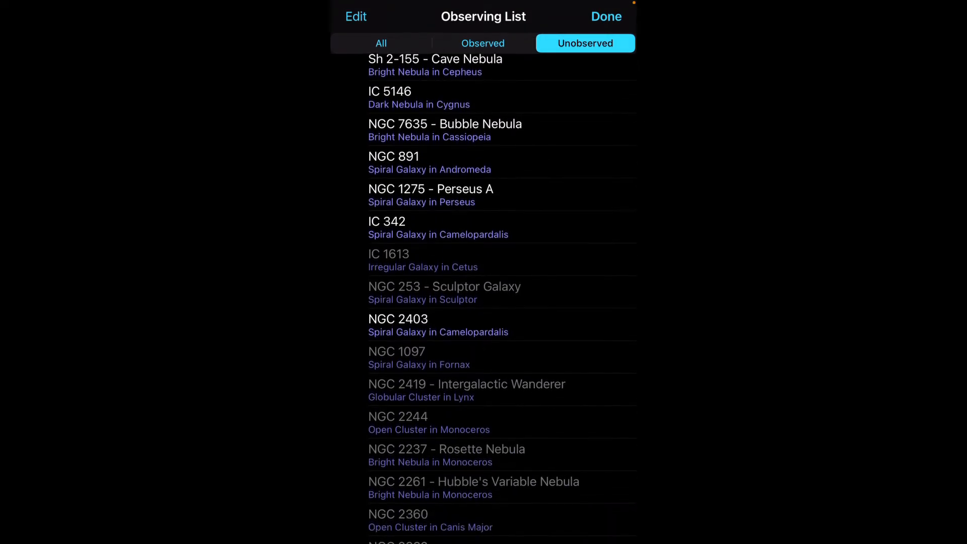
pyautogui.scroll(-3)
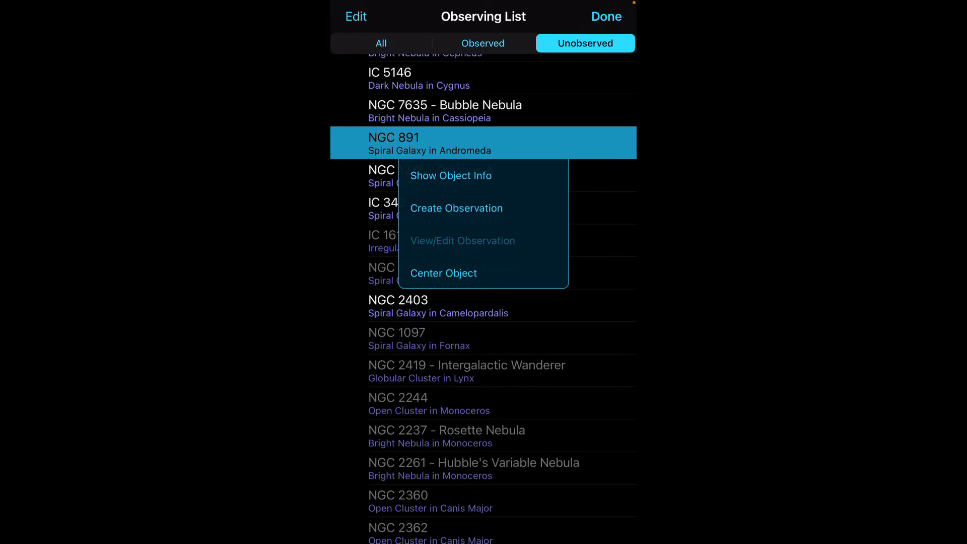
pyautogui.click(443, 272)
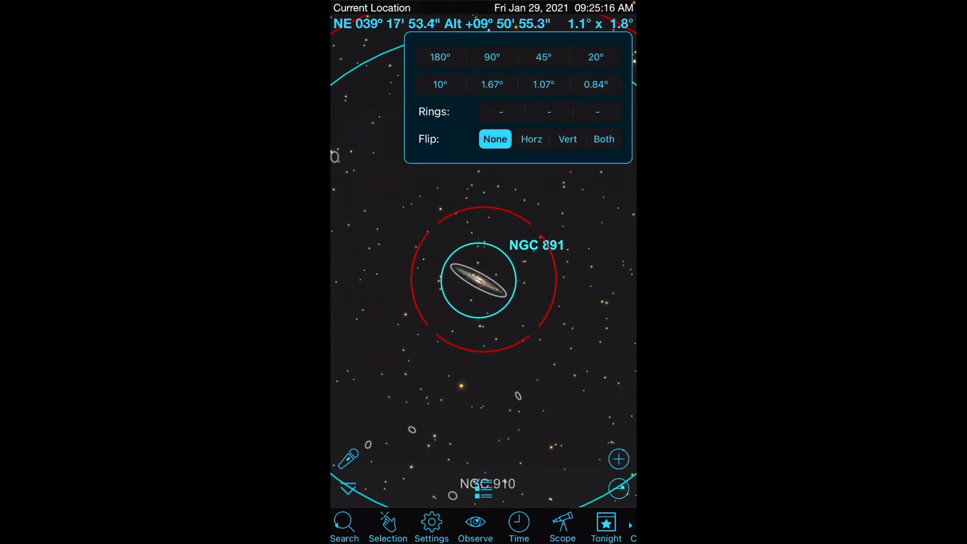
pyautogui.click(529, 139)
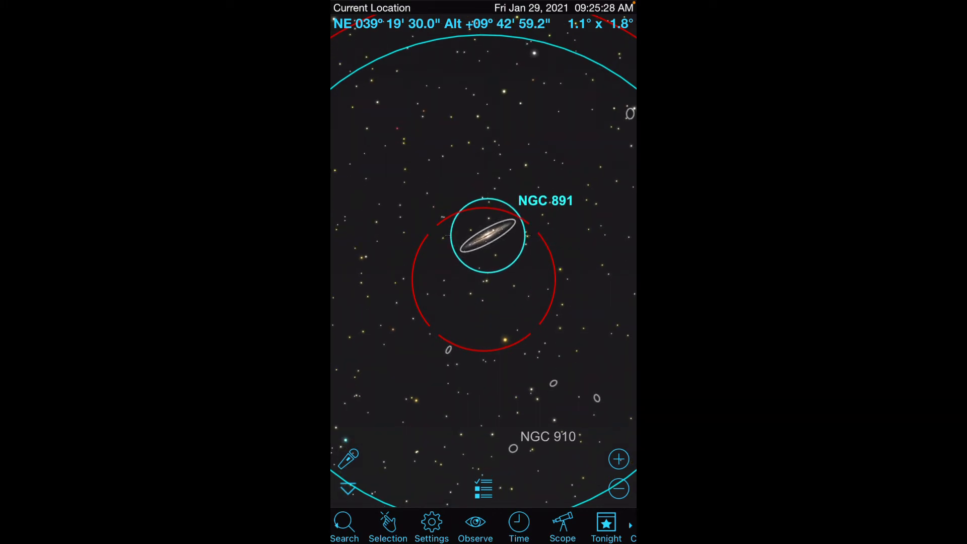
pyautogui.click(489, 236)
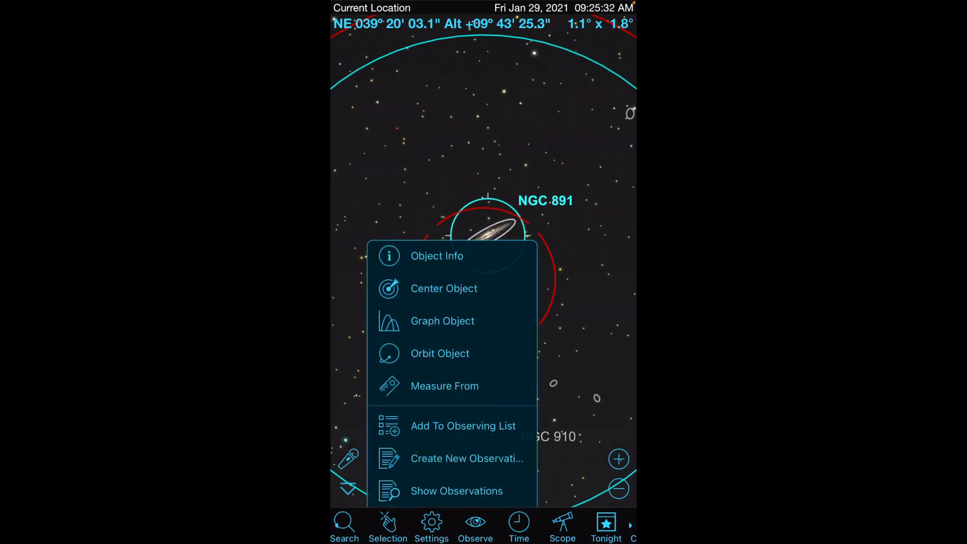
# - Create a new observation of NGC 891 from its Object Info
pyautogui.click(436, 255)
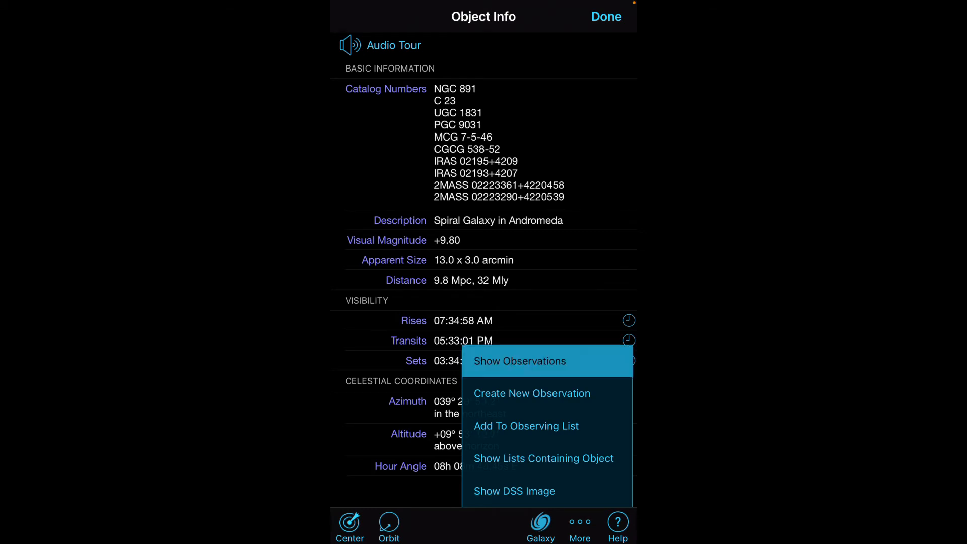
pyautogui.click(519, 360)
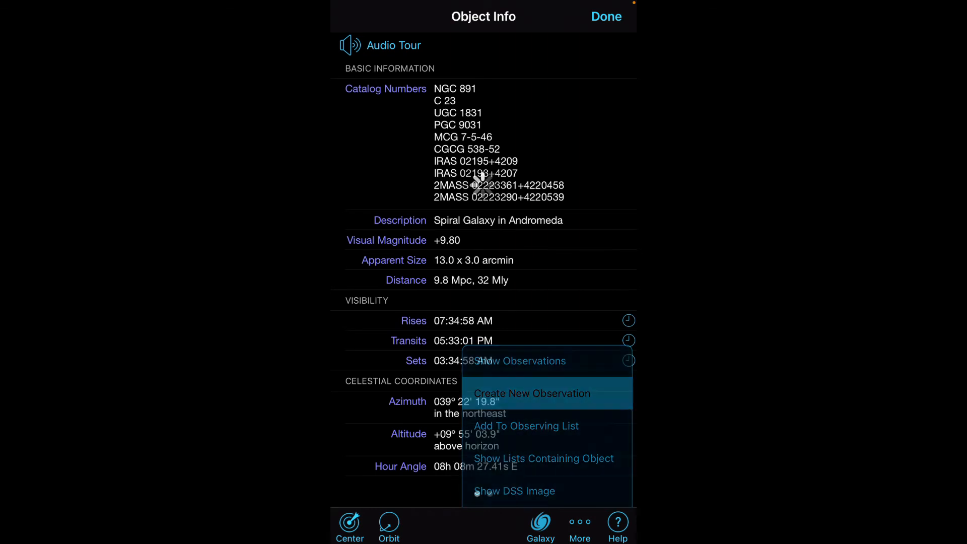
pyautogui.click(532, 393)
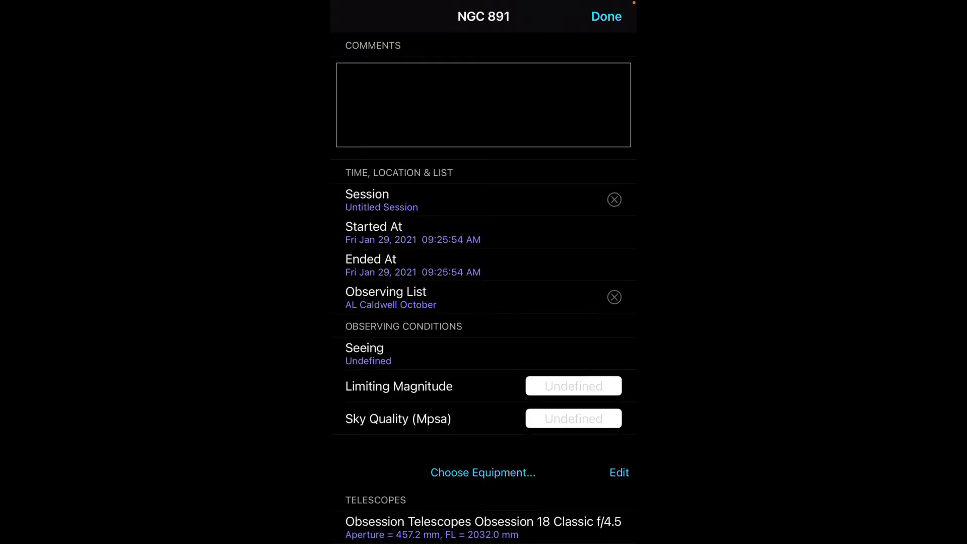
# - Add the comment 'Gjfhtgfvbbb' to the NGC 891 observation and save it
pyautogui.click(483, 105)
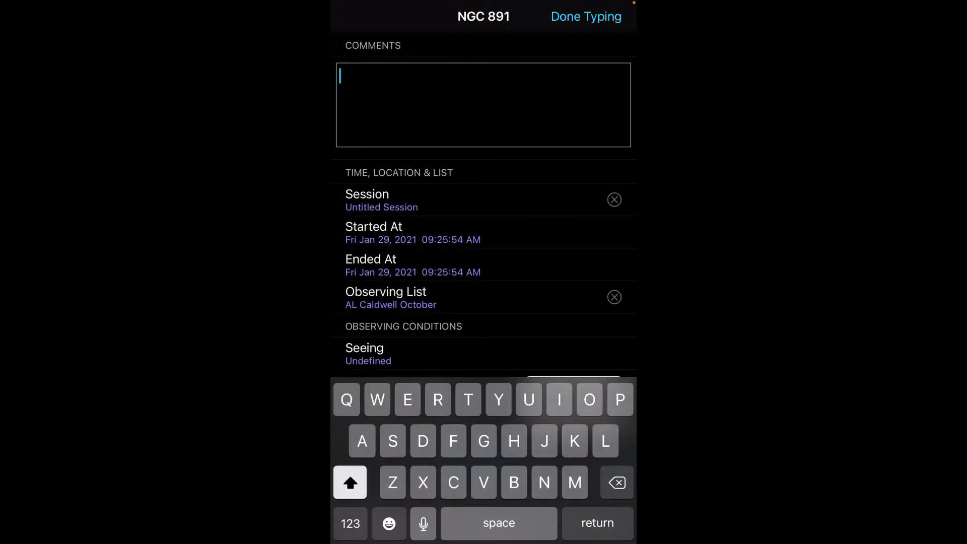
pyautogui.scroll(-3)
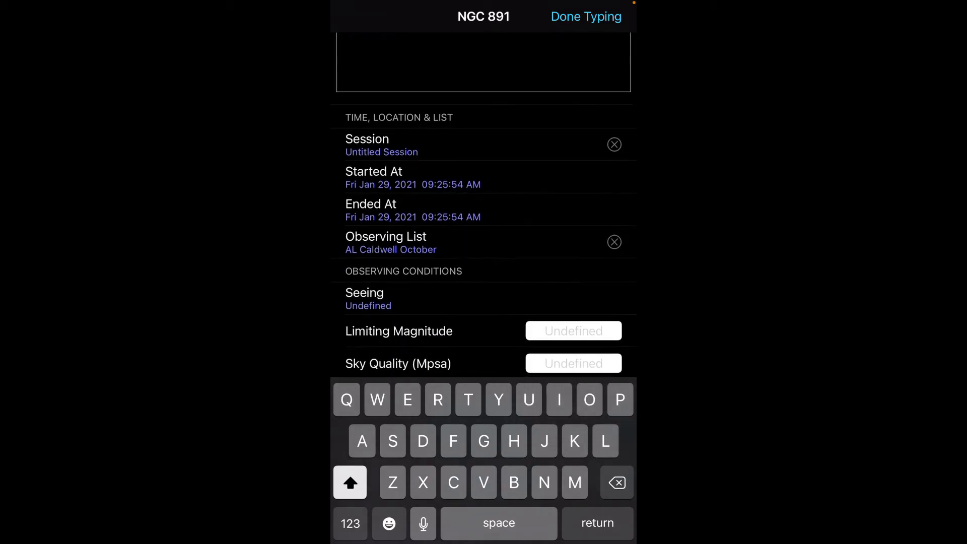
pyautogui.scroll(-3)
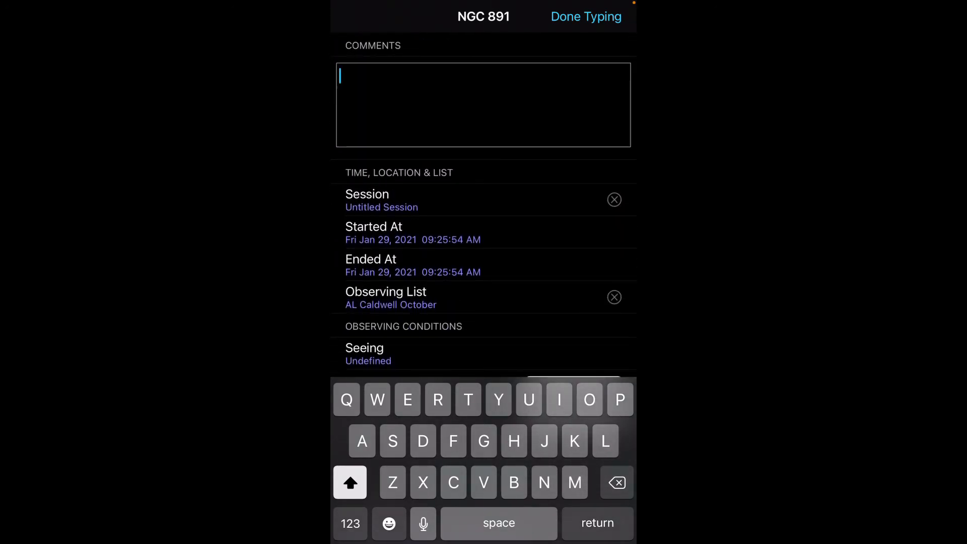
pyautogui.write('Gjfhtgfvbbbggfv')
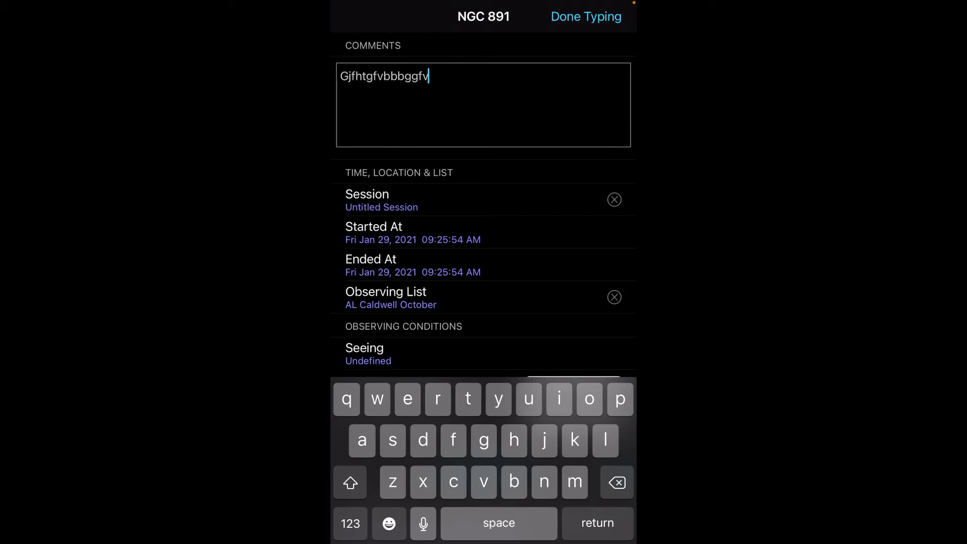
pyautogui.click(585, 16)
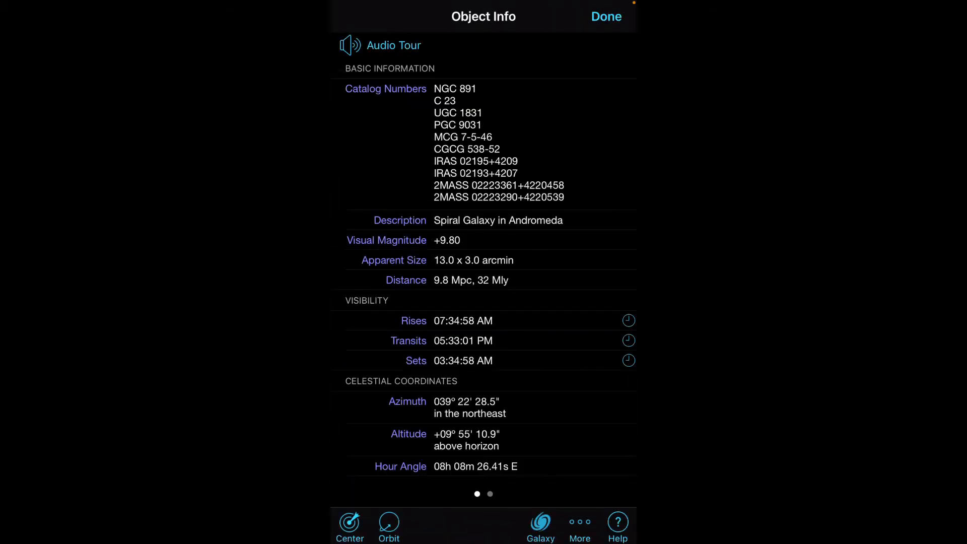
# - Review Messier 34's details, zoom out around the cluster, and open its action menu
pyautogui.click(605, 16)
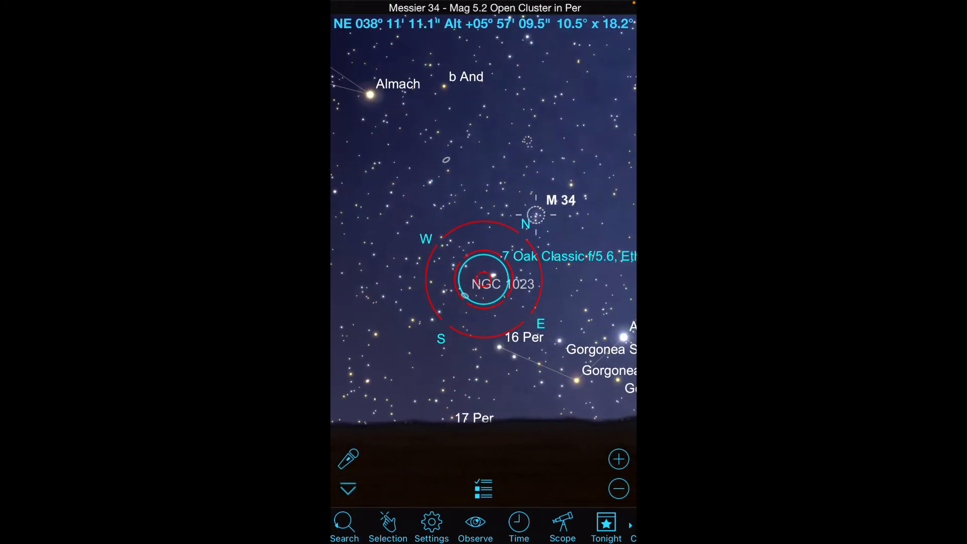
pyautogui.click(487, 282)
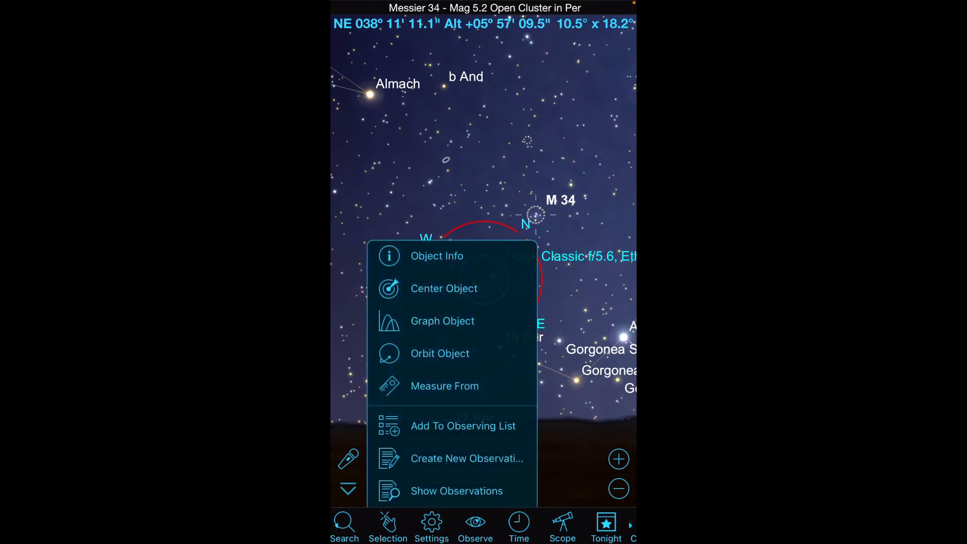
pyautogui.click(437, 256)
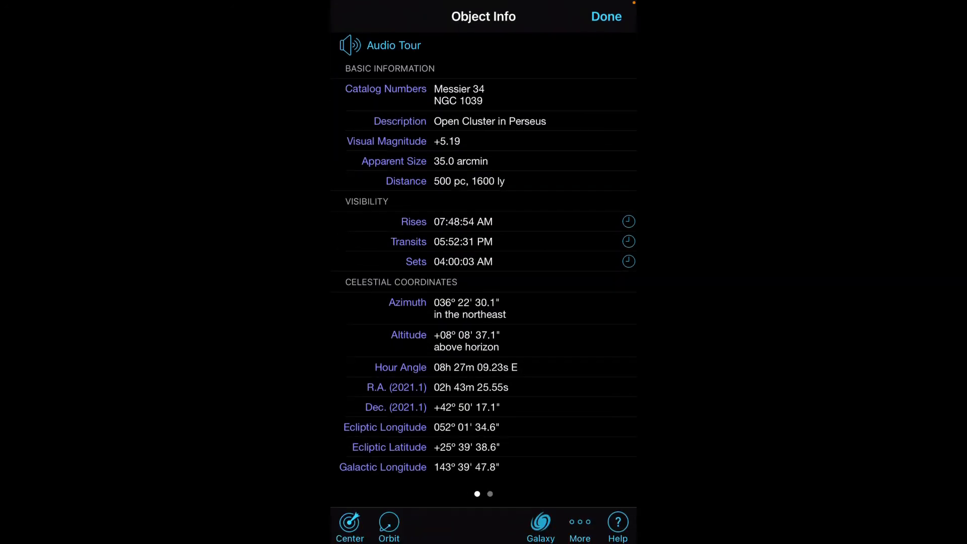
pyautogui.click(605, 17)
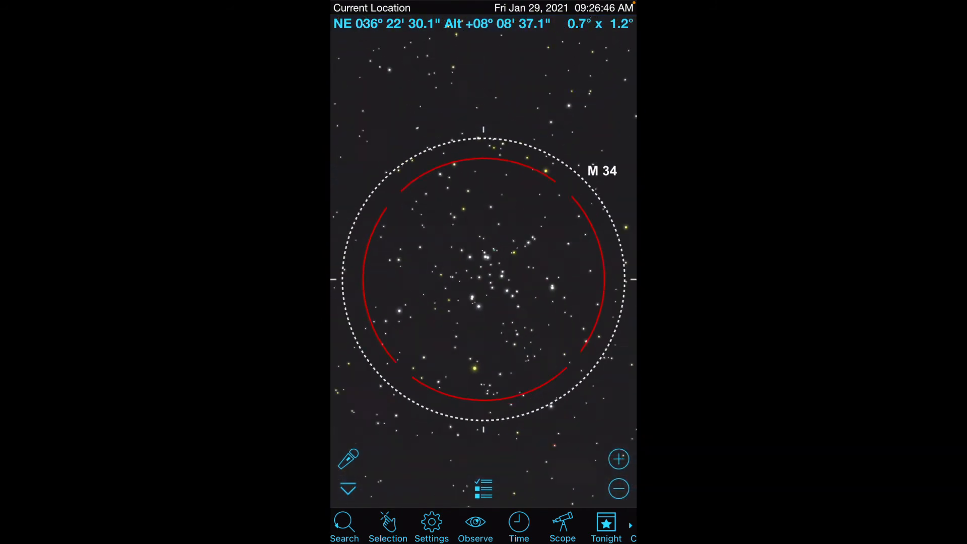
pyautogui.click(618, 488)
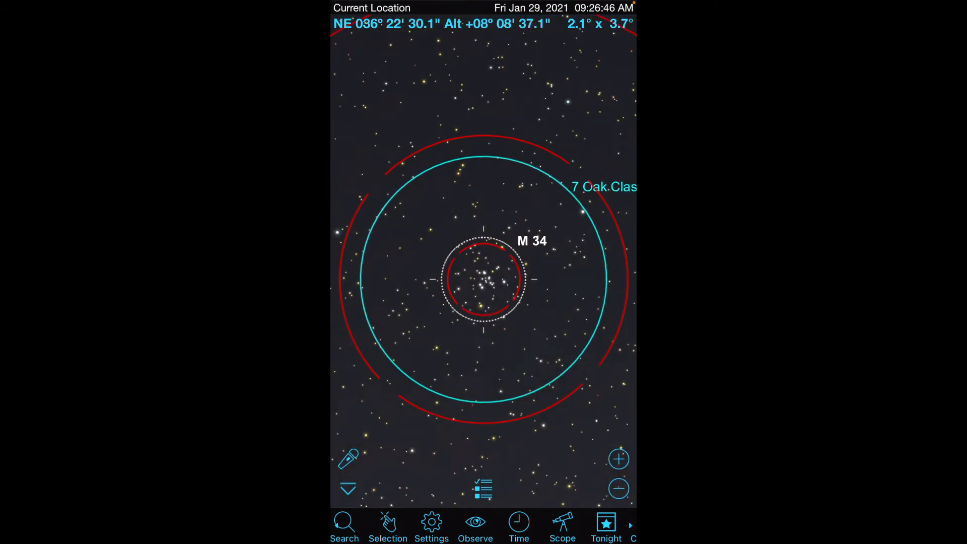
pyautogui.click(482, 280)
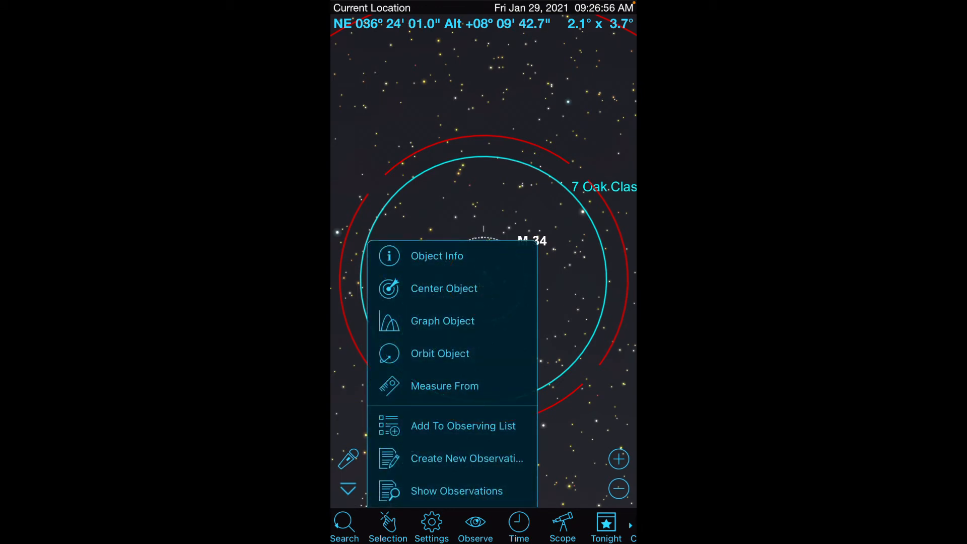
# - Log a commented Messier 34 observation using the Obsession 18 and Ethos 17mm
pyautogui.click(466, 458)
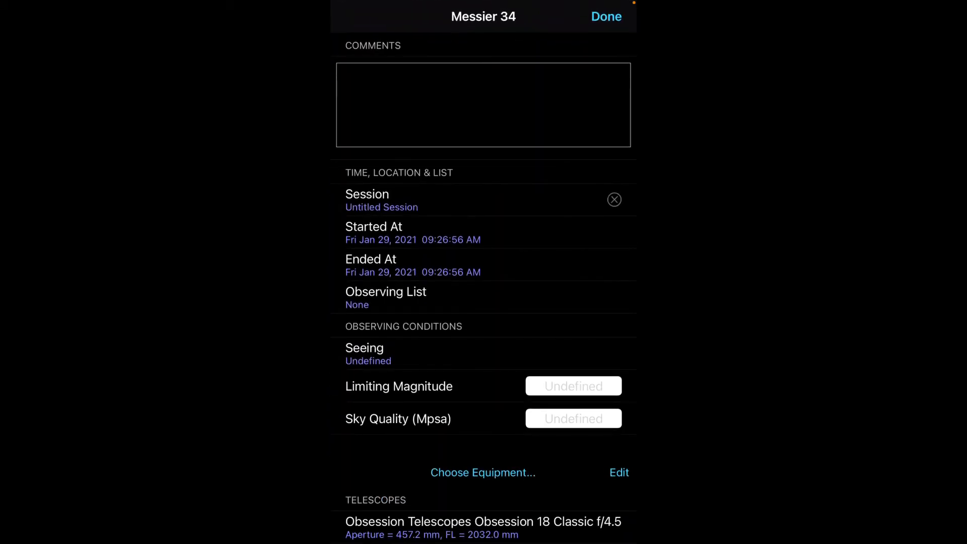
pyautogui.click(483, 104)
pyautogui.write('Ycucuccho')
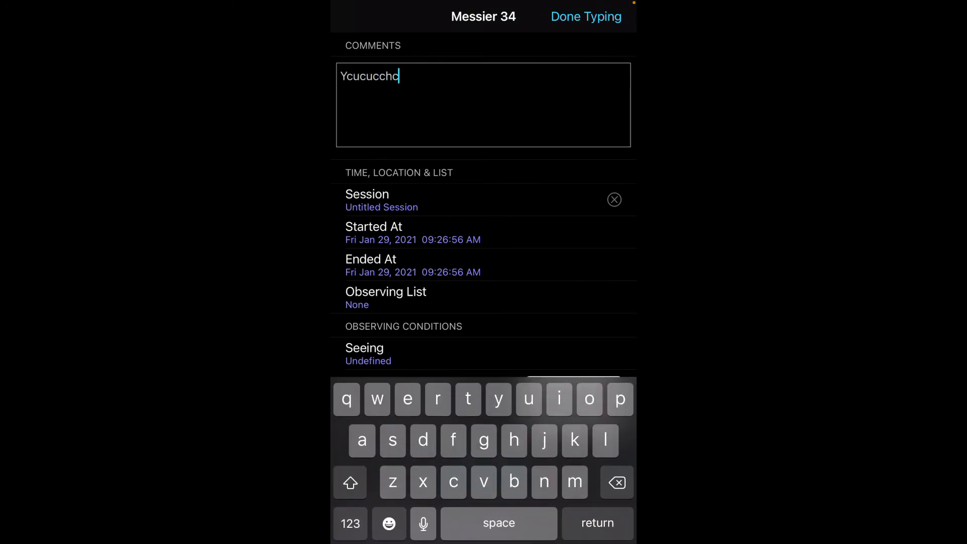
pyautogui.scroll(-3)
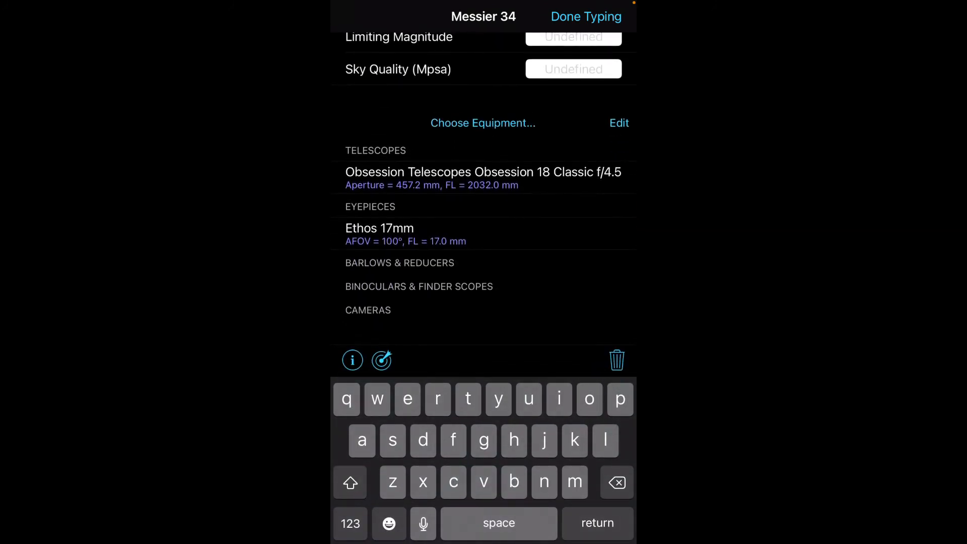
pyautogui.click(585, 16)
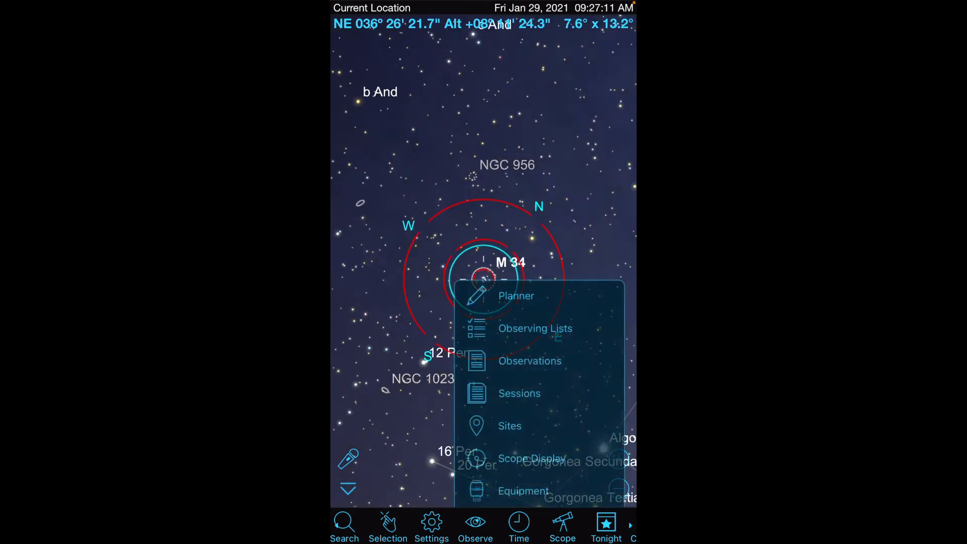
# - Check the sessions list, then view Untitled Session's two observations, Messier 34 and NGC 891
pyautogui.click(519, 393)
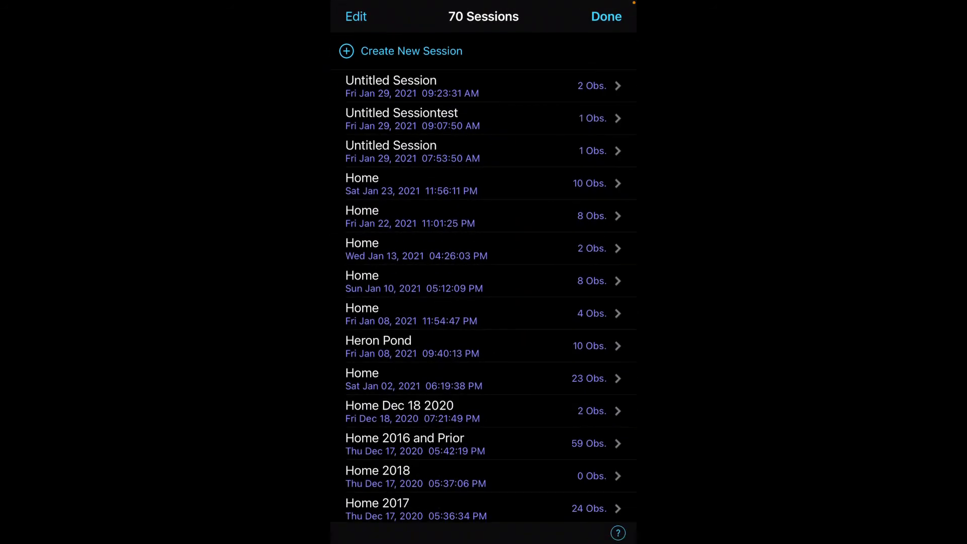
pyautogui.click(390, 86)
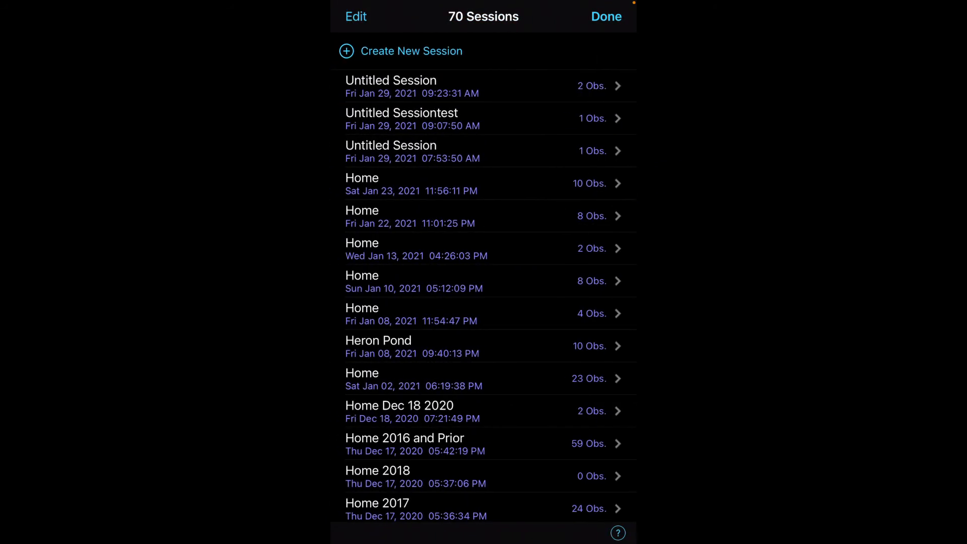
pyautogui.click(605, 16)
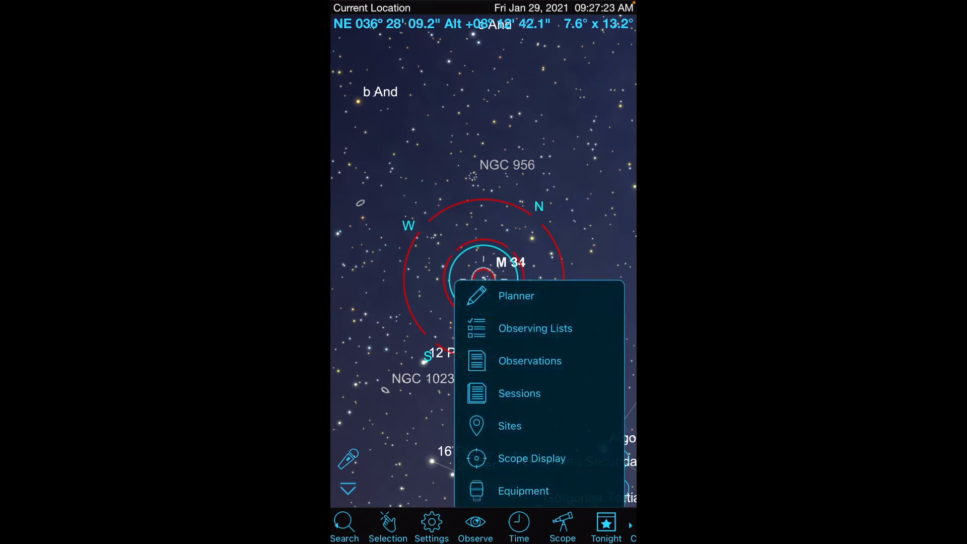
pyautogui.click(529, 361)
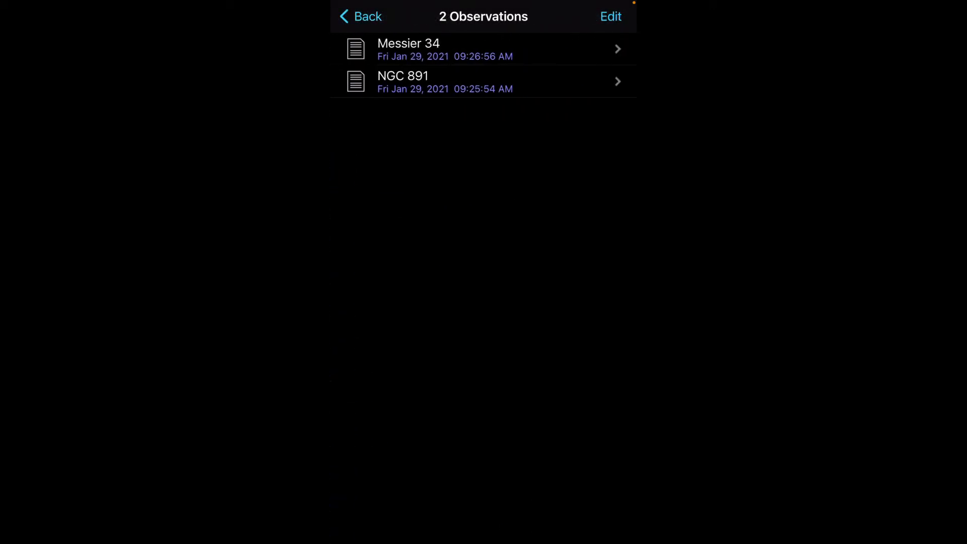
pyautogui.click(483, 49)
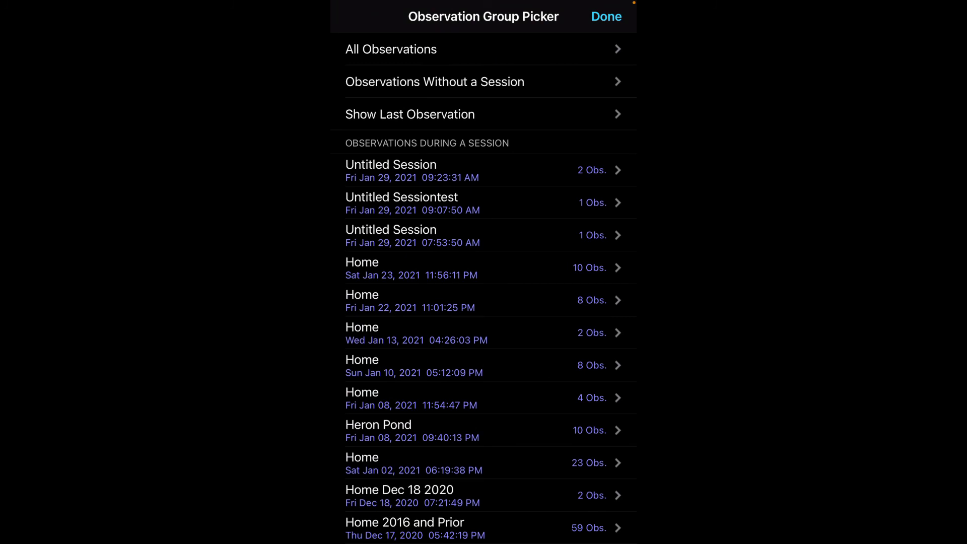
# - Close the Observation Group Picker and open Observe > Observing Lists showing 38 lists
pyautogui.click(606, 17)
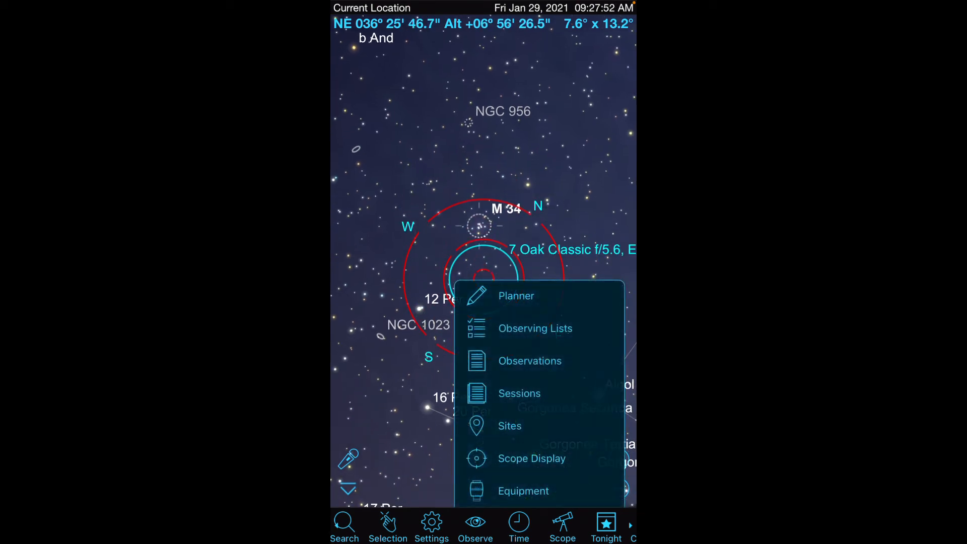
pyautogui.click(519, 394)
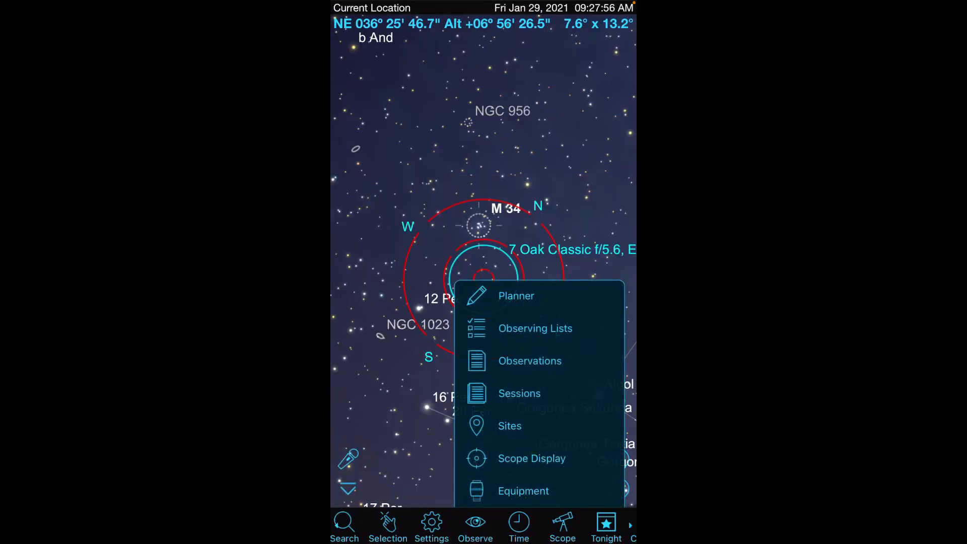
pyautogui.click(532, 458)
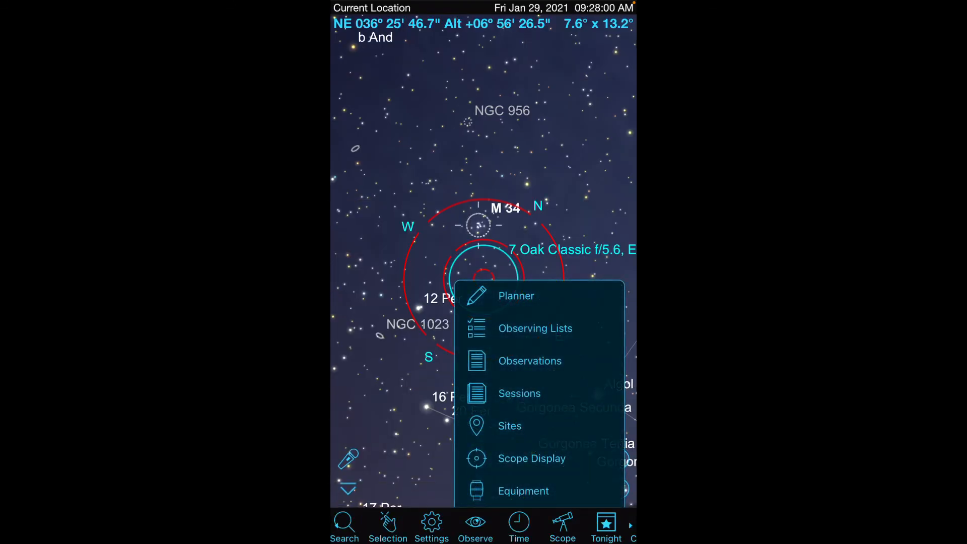
pyautogui.click(535, 328)
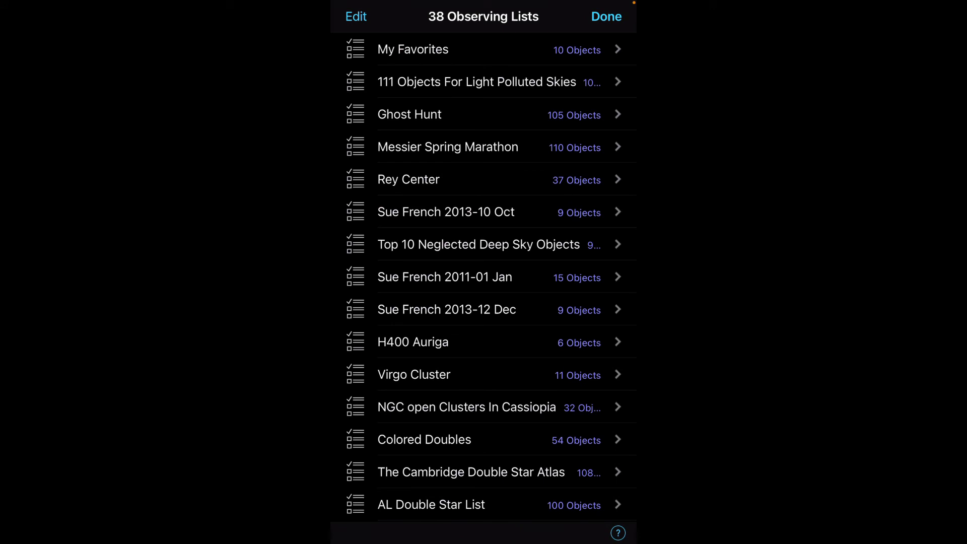
# - Set the H400 Auriga observing list to Highlighted in Actions & Settings
pyautogui.click(412, 342)
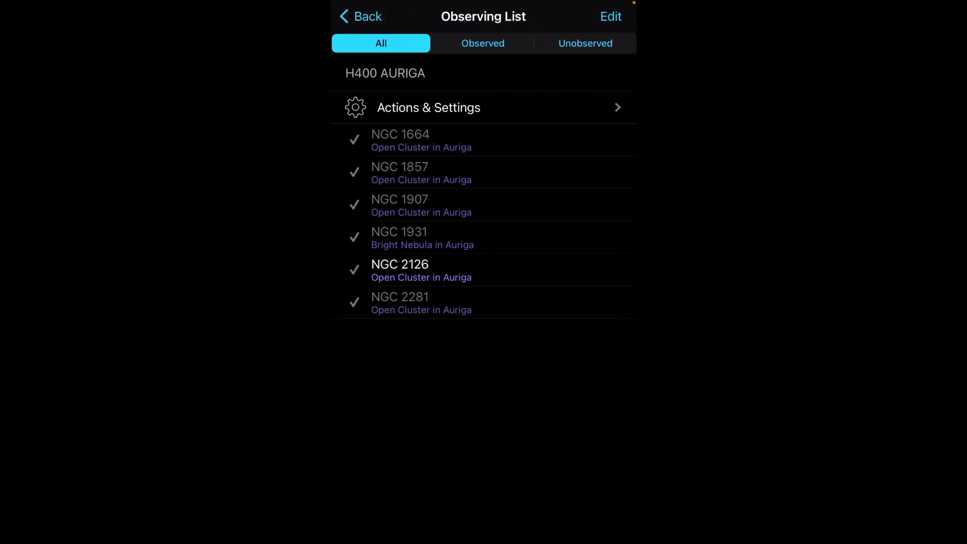
pyautogui.click(428, 107)
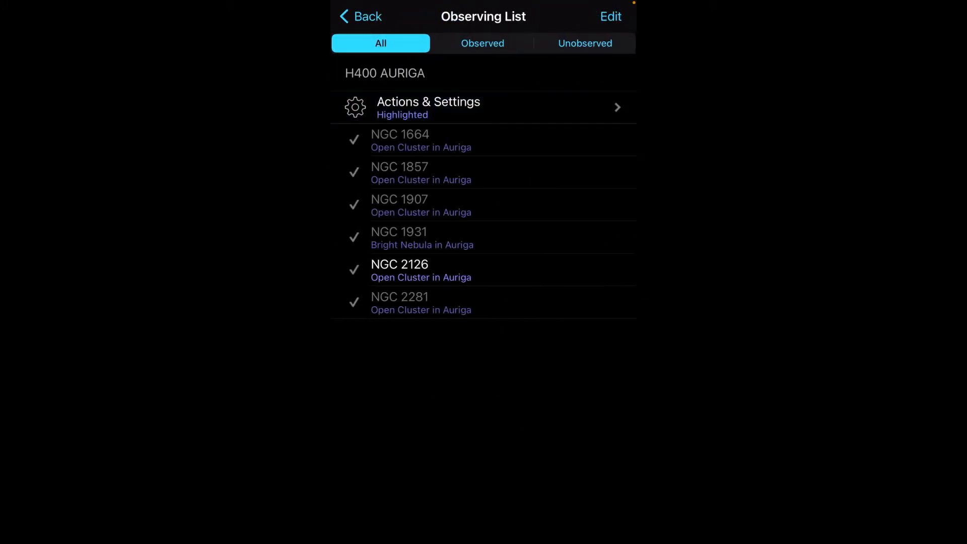
pyautogui.click(360, 16)
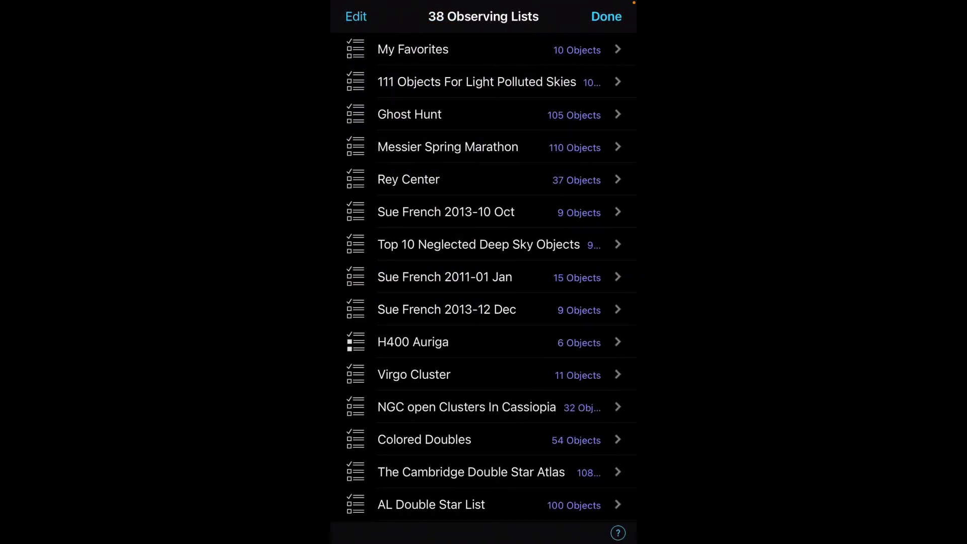
# - Reopen H400 Auriga and center the sky chart on NGC 2126
pyautogui.click(605, 16)
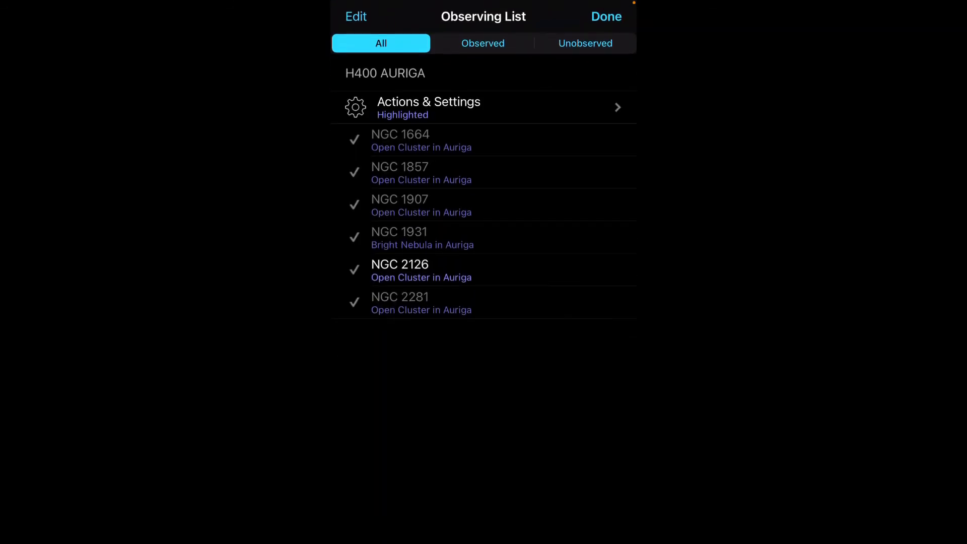
pyautogui.click(399, 269)
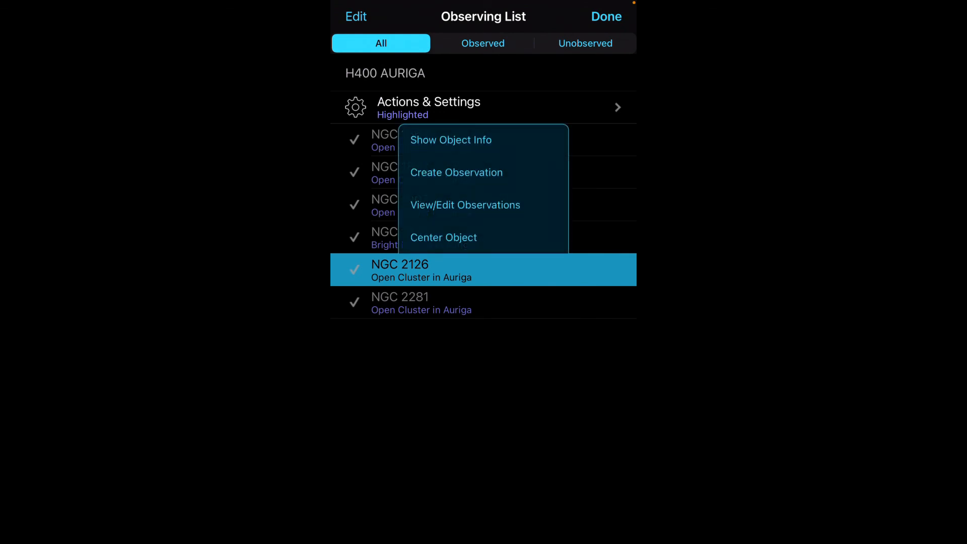
pyautogui.click(442, 237)
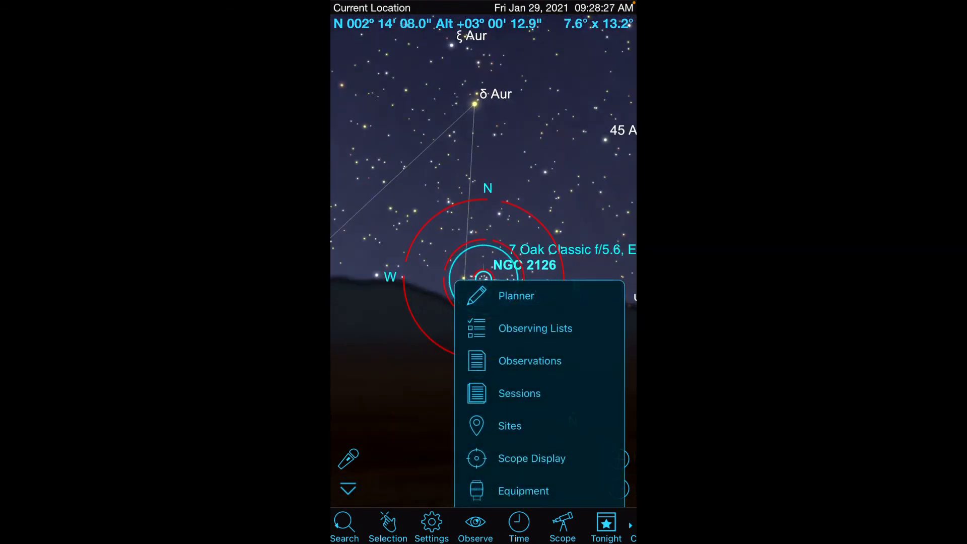
# - Reopen and close the observation groups, then open and dismiss NGC 2126's actions twice
pyautogui.click(529, 361)
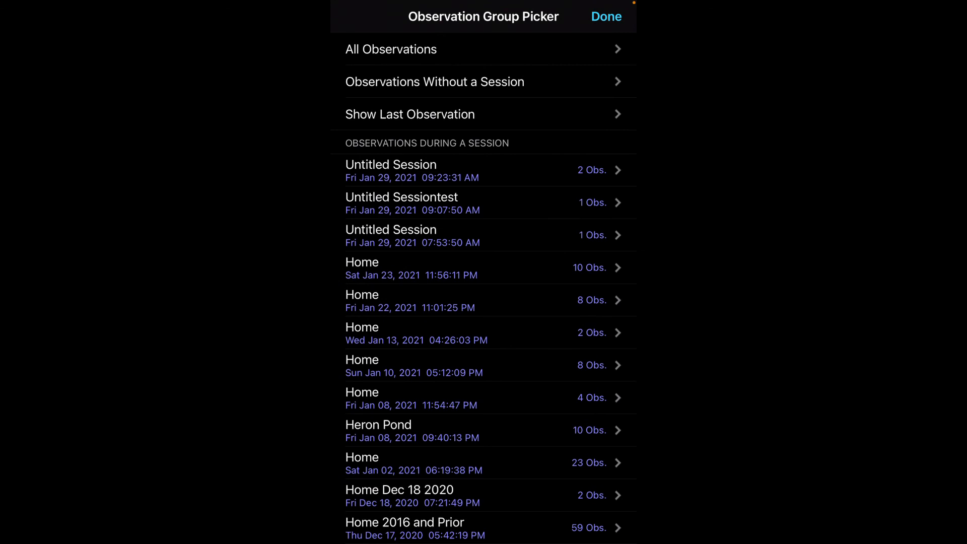
pyautogui.click(606, 16)
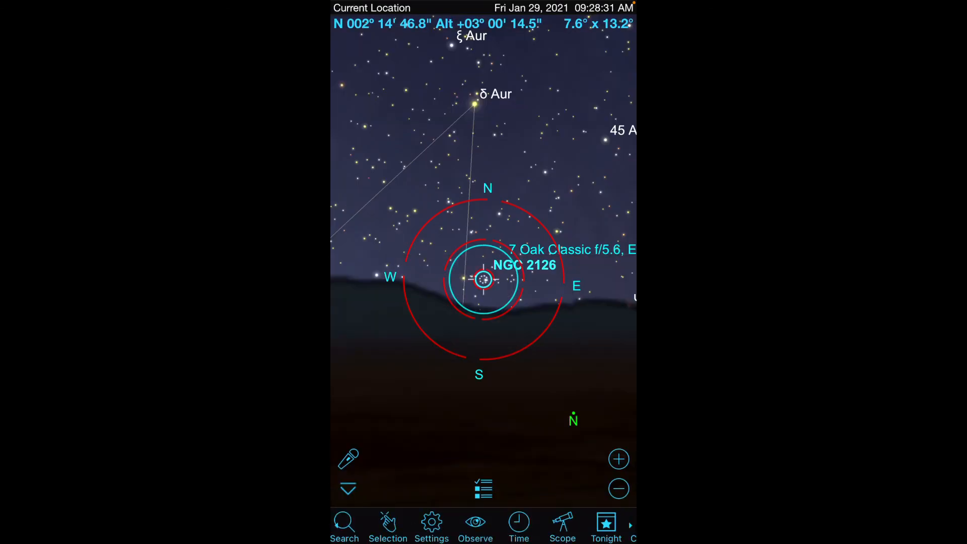
pyautogui.click(483, 282)
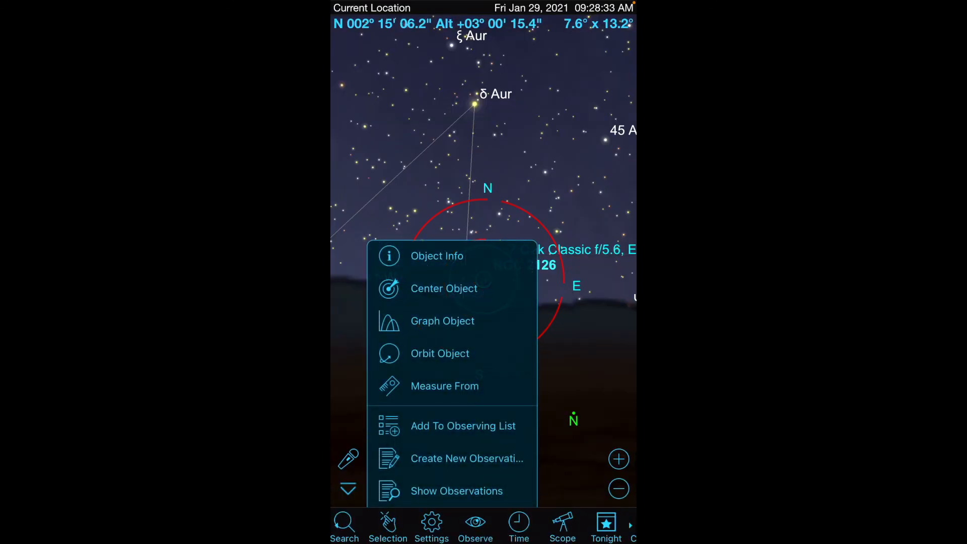
pyautogui.click(456, 490)
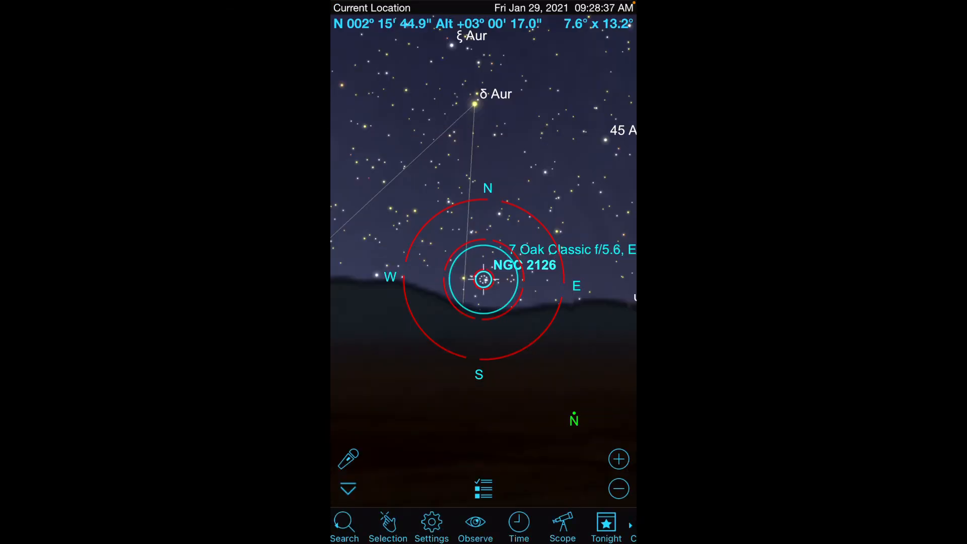
pyautogui.click(481, 282)
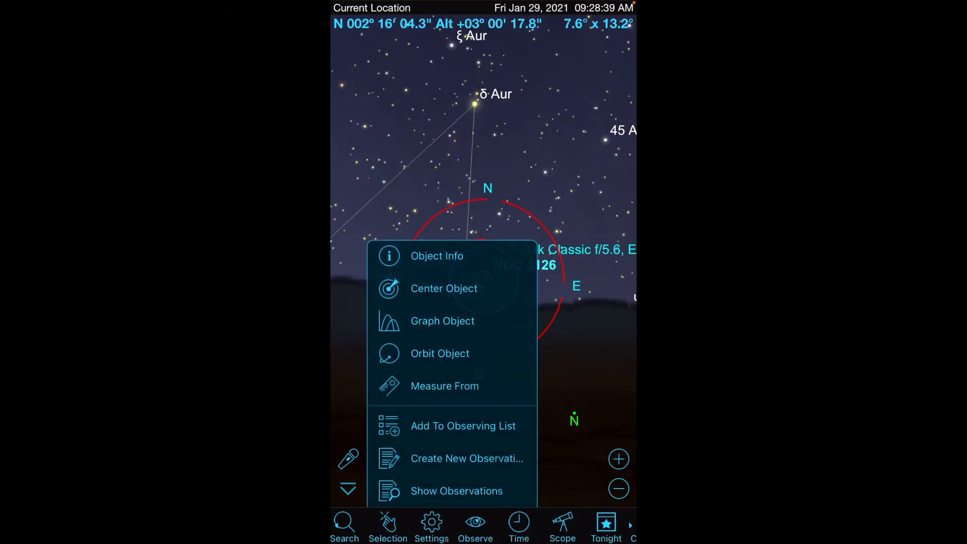
pyautogui.click(443, 288)
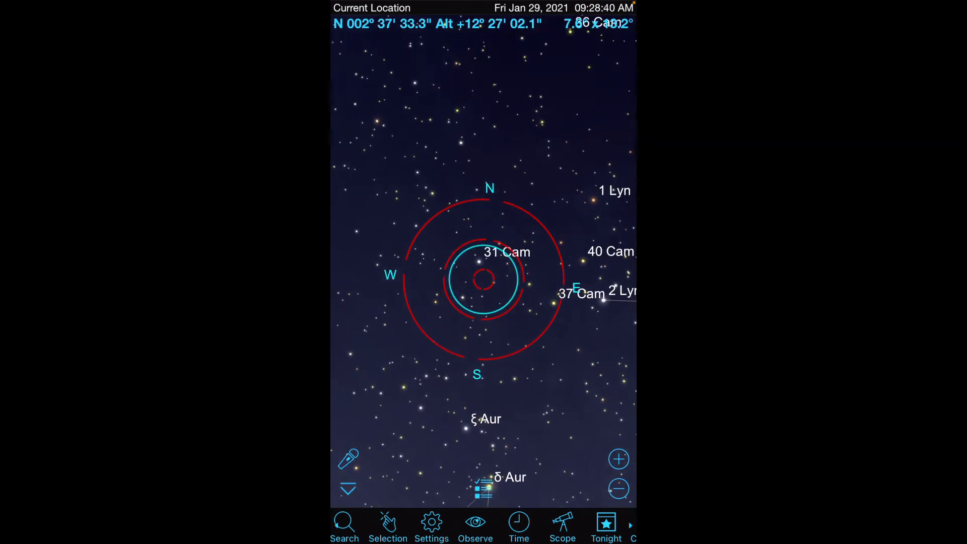